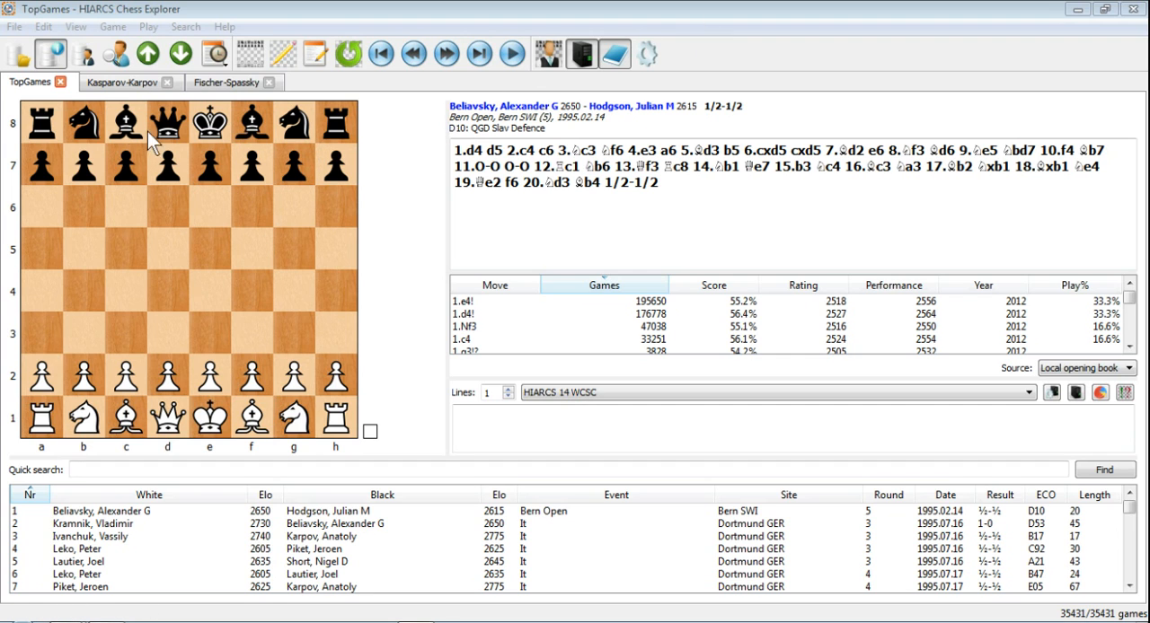
Create a new database named AdamsGames via File > New and save it
left_click(15, 25)
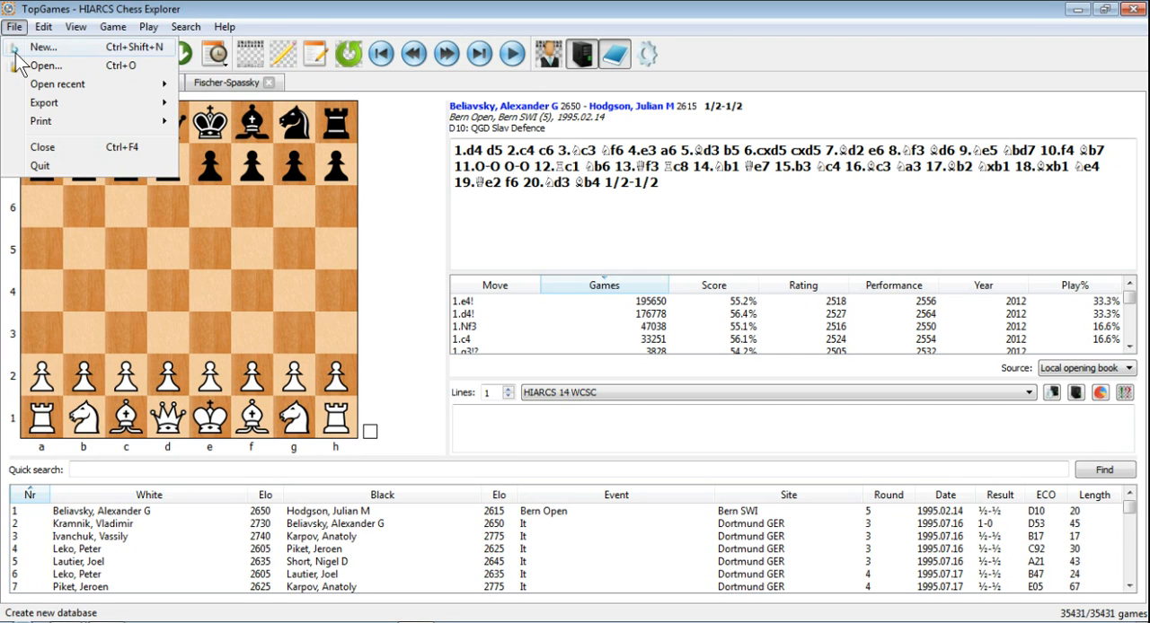
left_click(43, 47)
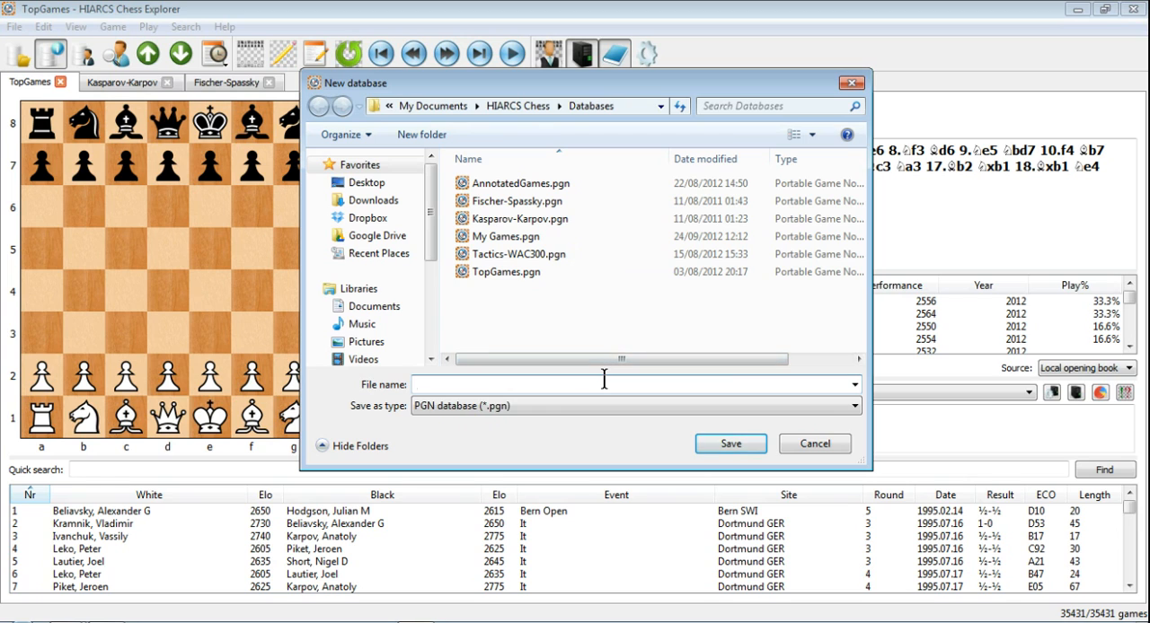
type("Adams")
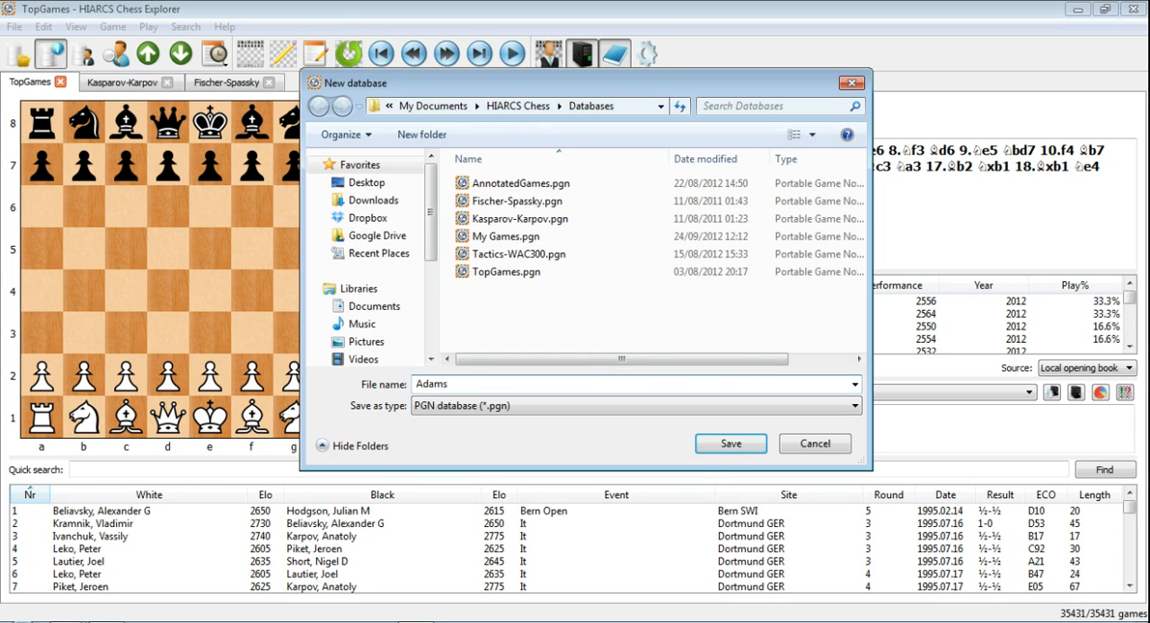
type("Games")
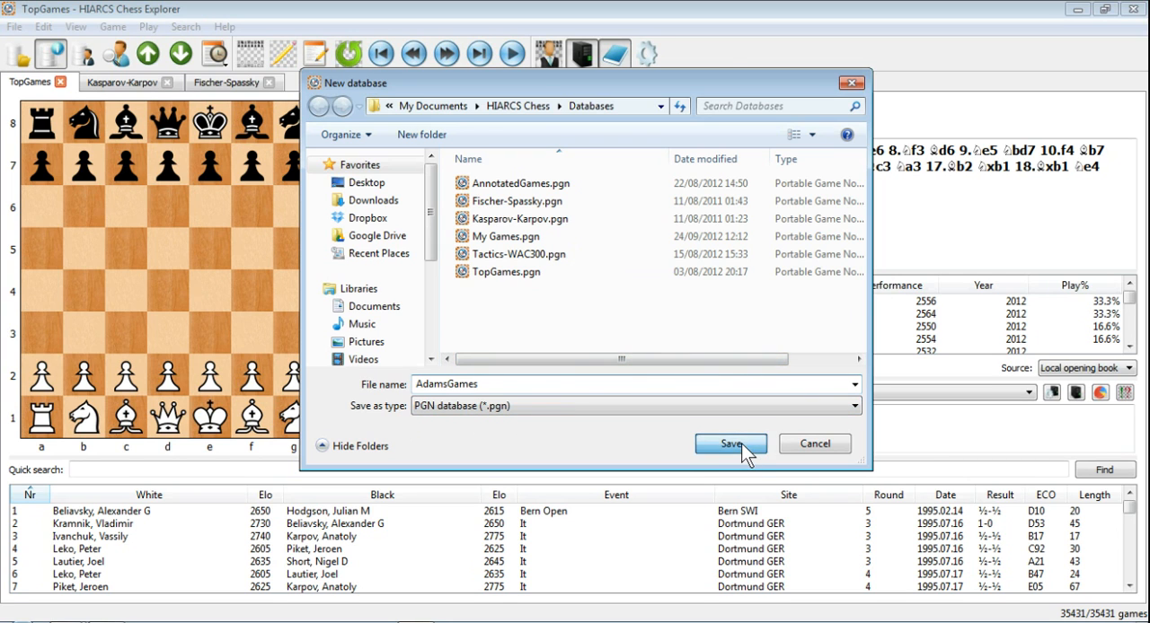
left_click(729, 444)
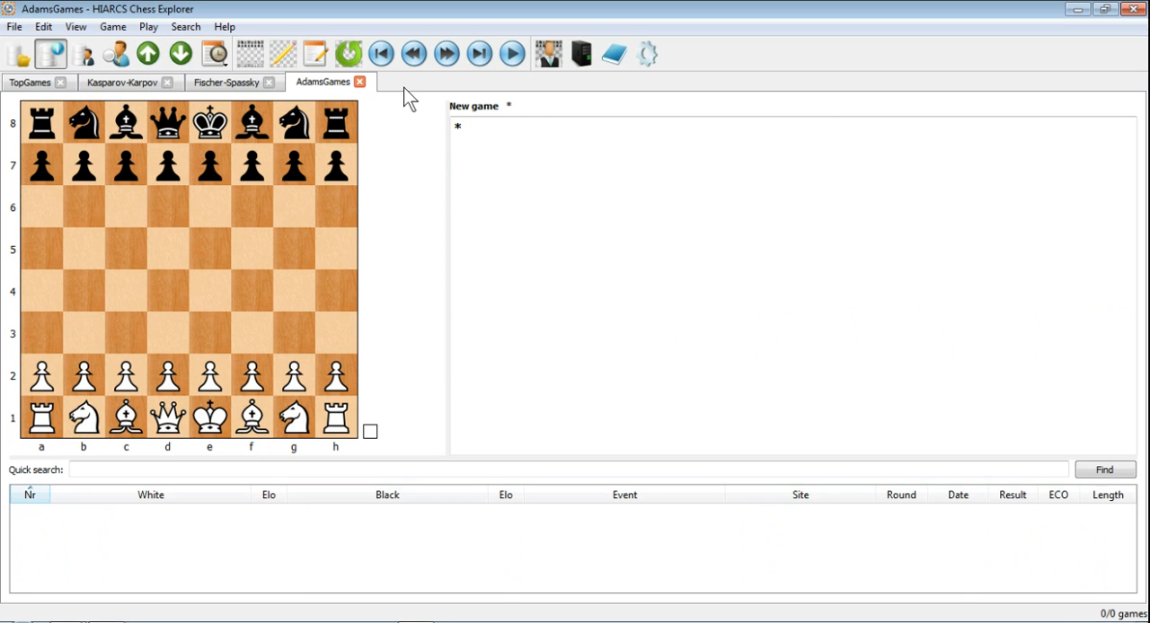
mouse_move(20, 54)
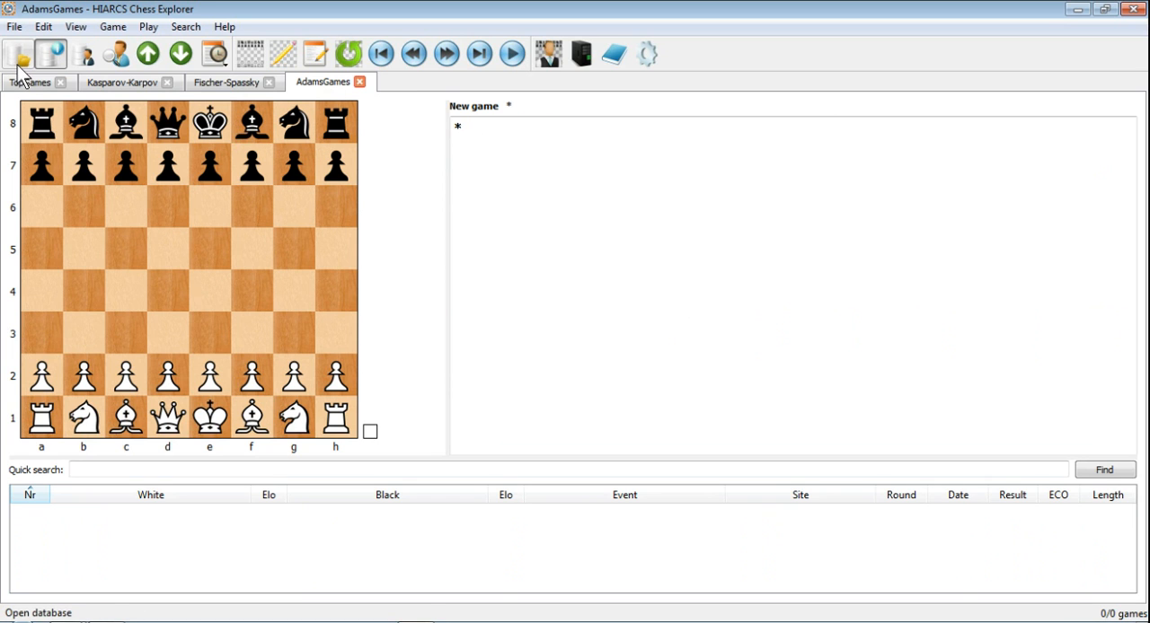
Switch between the TopGames and AdamsGames tabs, ending on TopGames with all 35431 games
left_click(29, 83)
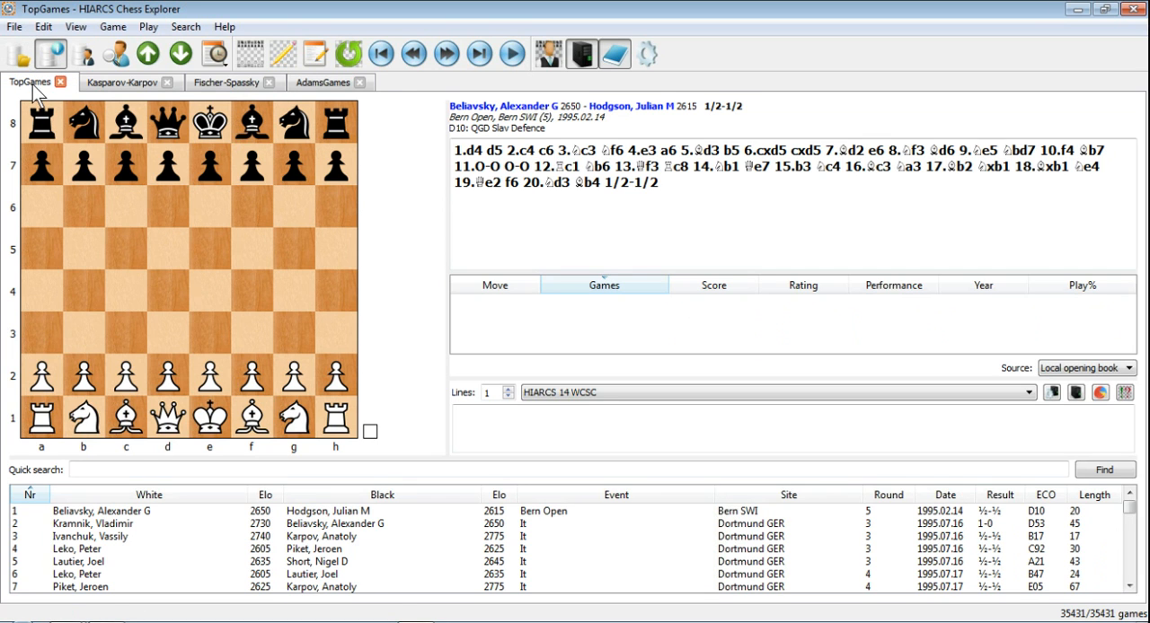
left_click(322, 82)
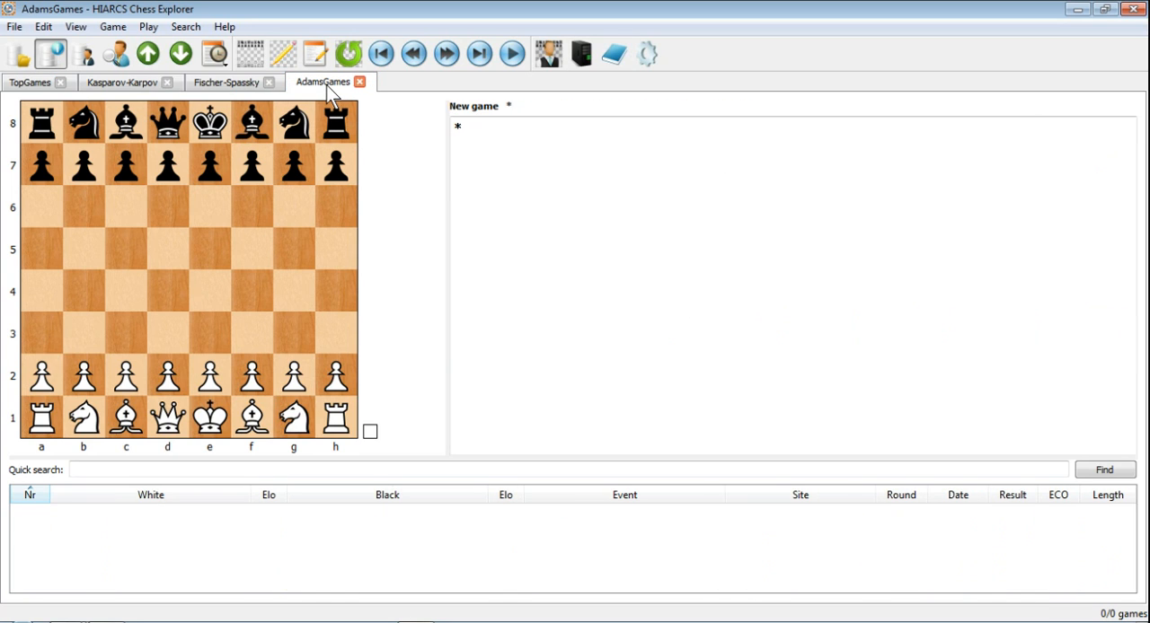
mouse_move(329, 94)
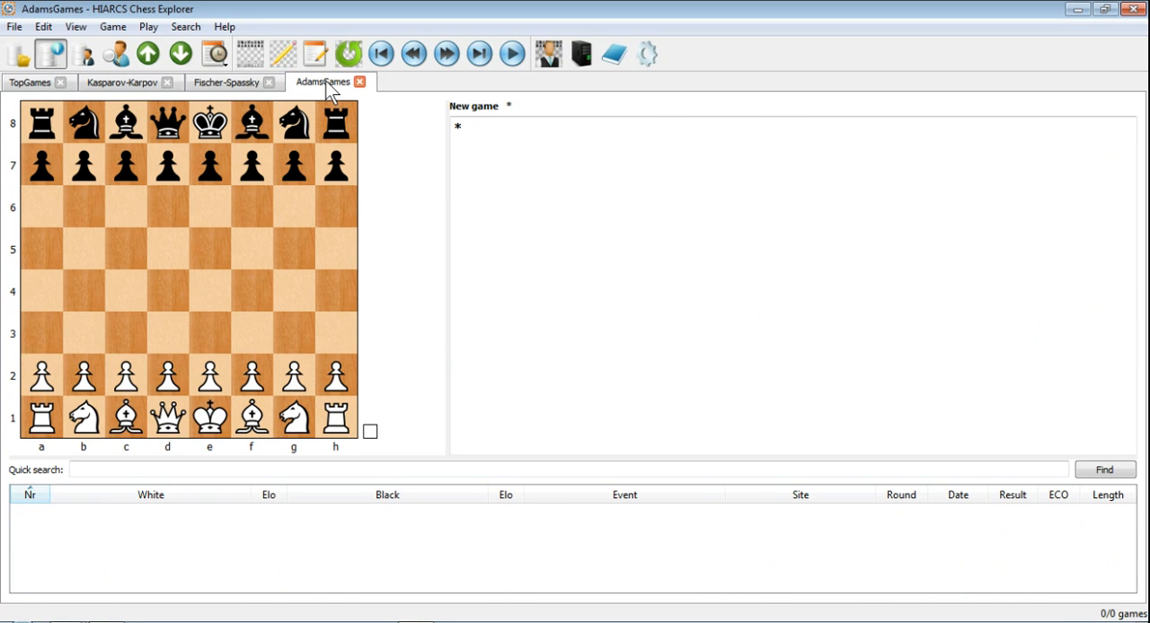
mouse_move(424, 550)
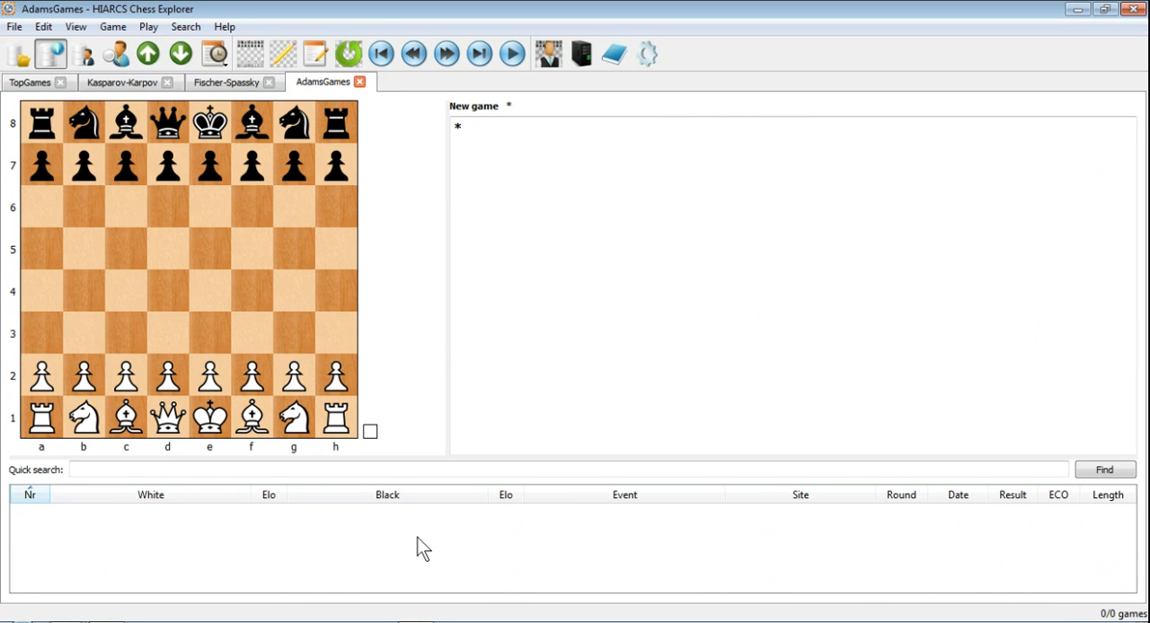
left_click(28, 83)
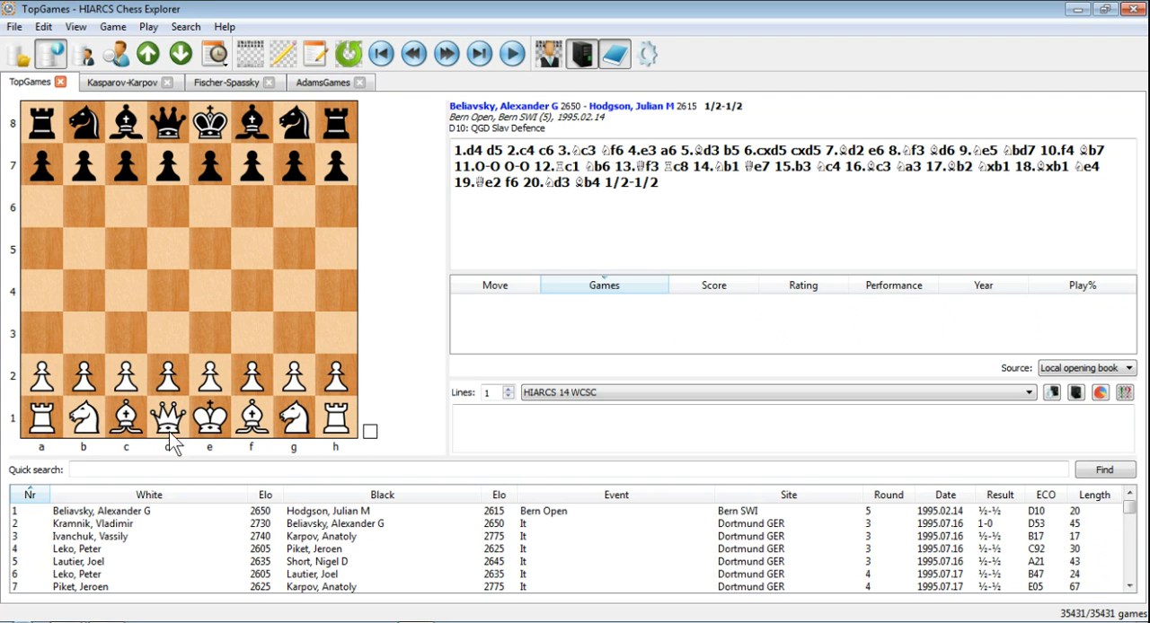
Run a quick search for Adams, narrowing TopGames to 1010 of 35431 games
type("A")
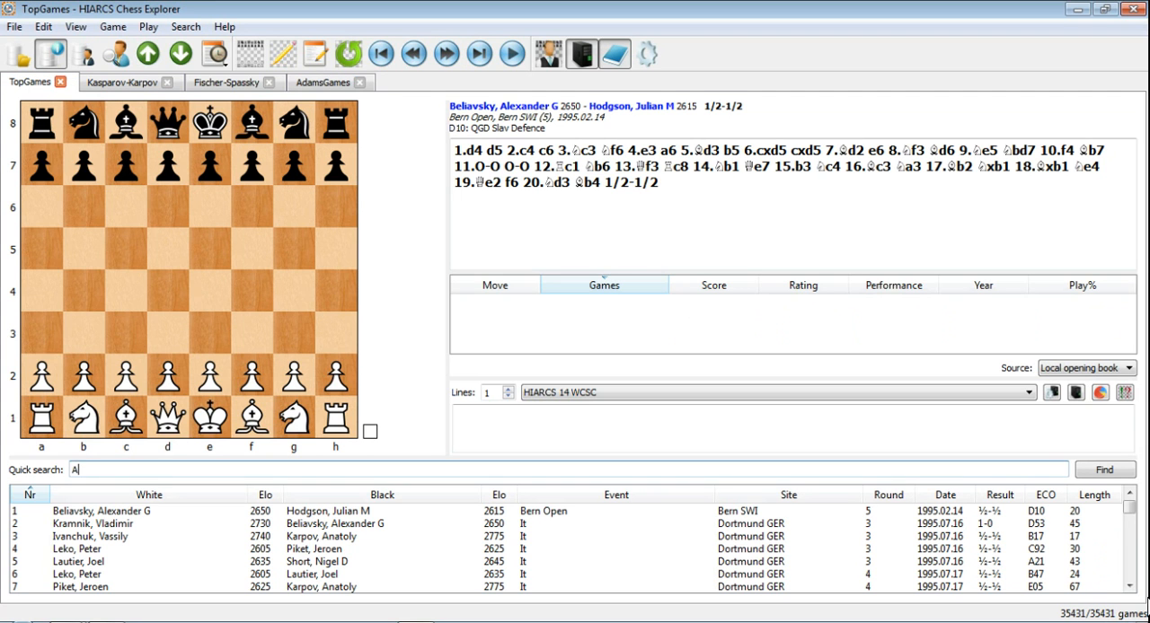
type("dams")
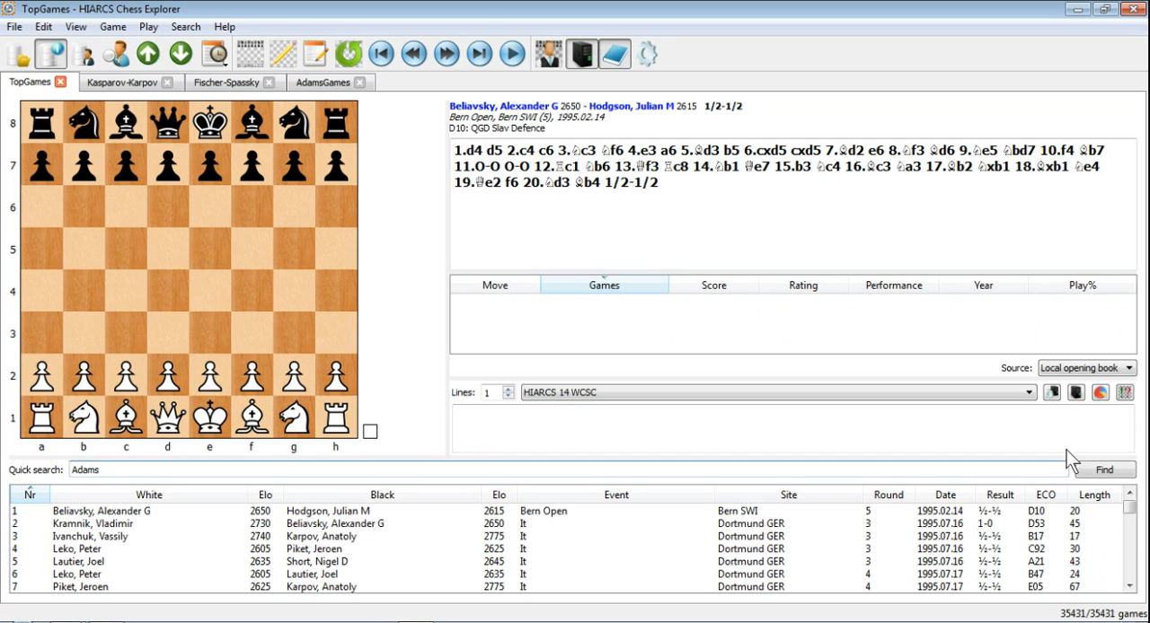
left_click(1103, 471)
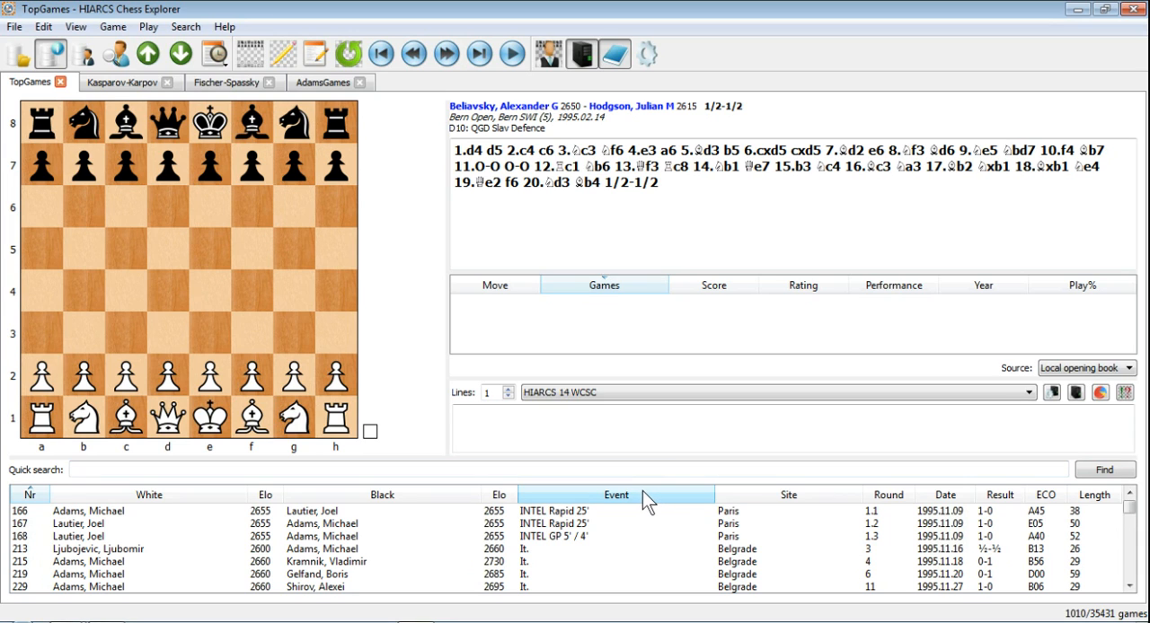
mouse_move(737, 494)
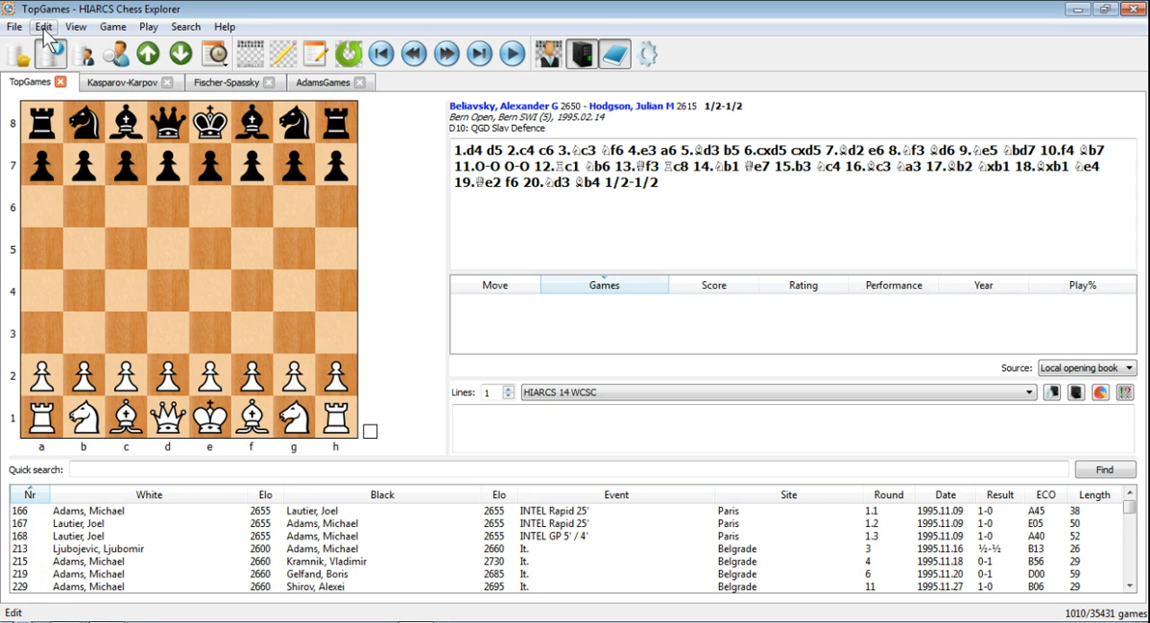
Bring up the Copy games dialog via Edit > Copy > Games
left_click(43, 25)
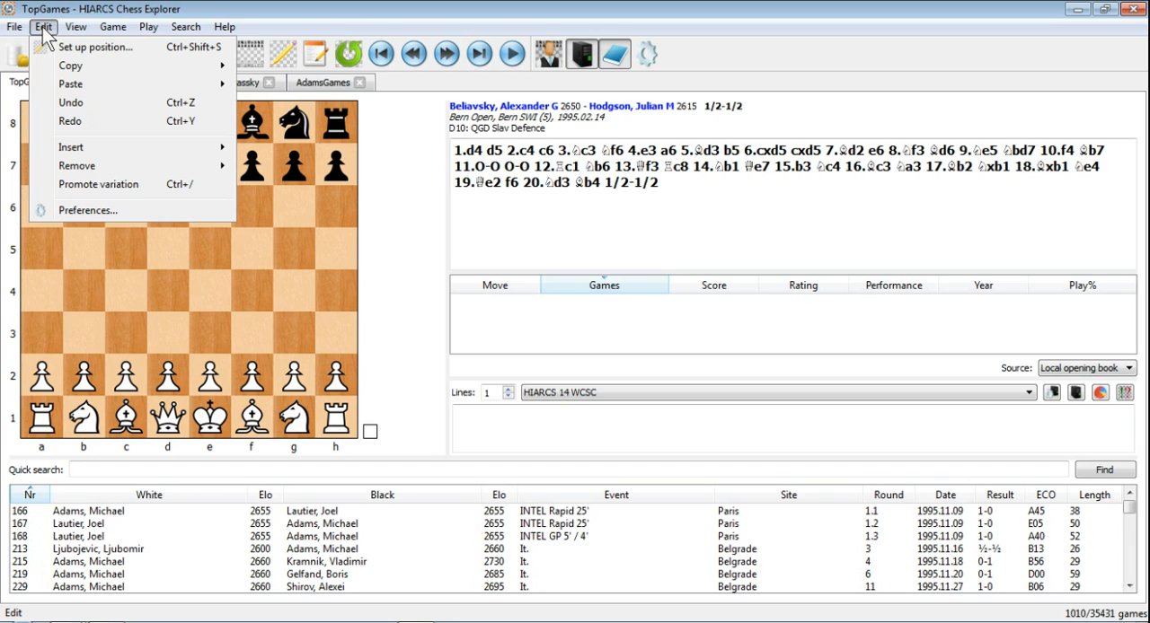
mouse_move(70, 65)
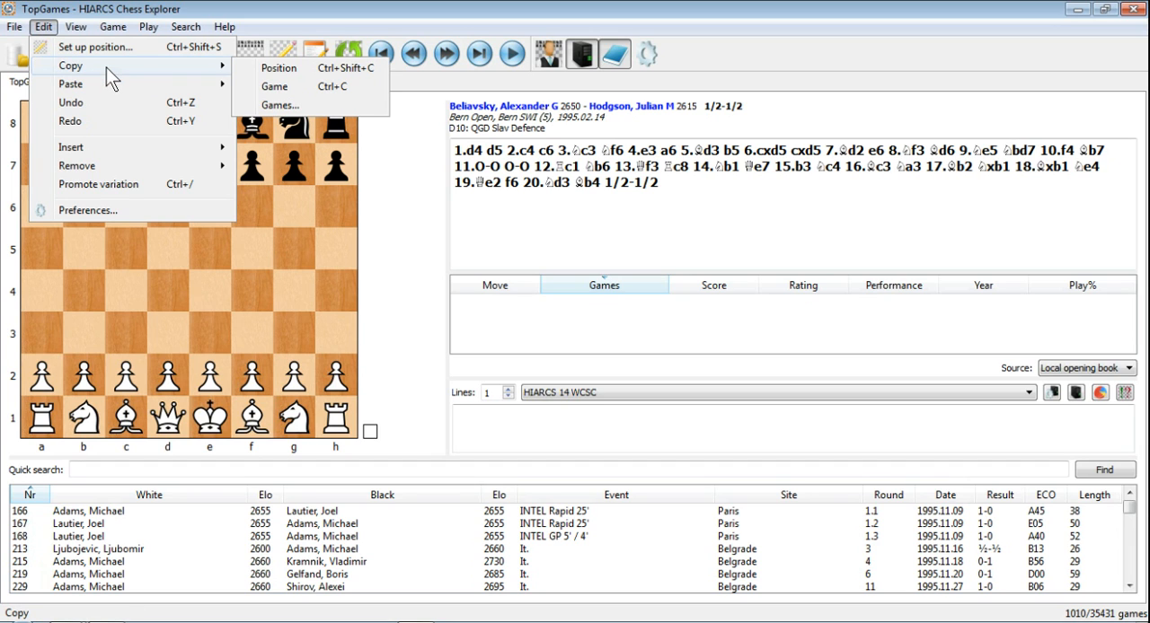
mouse_move(273, 86)
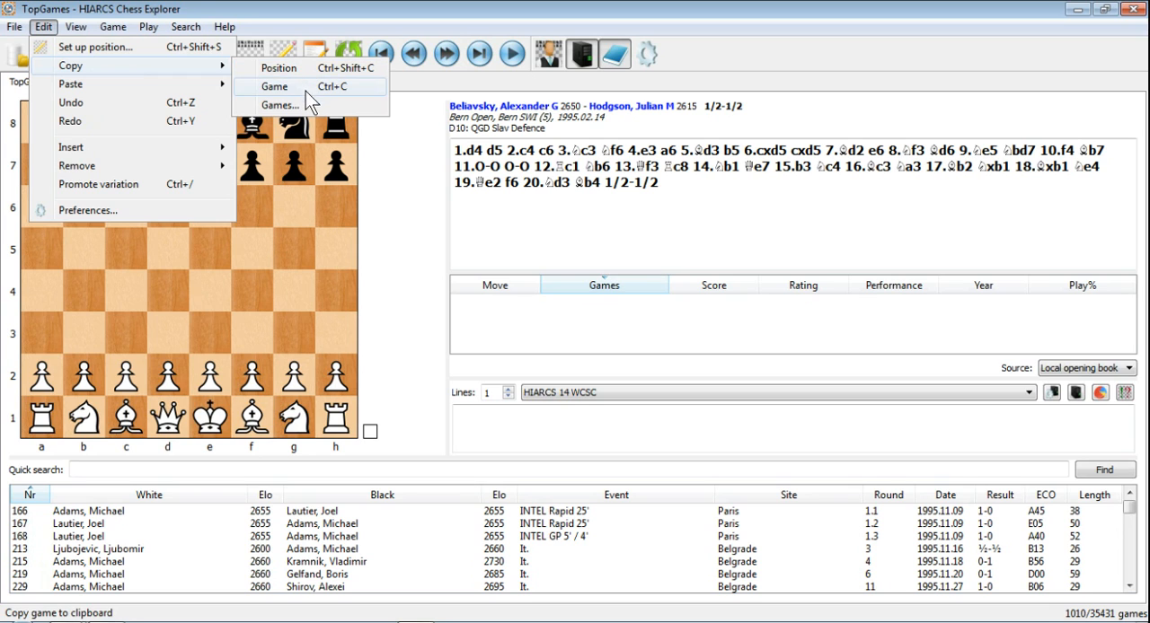
mouse_move(280, 105)
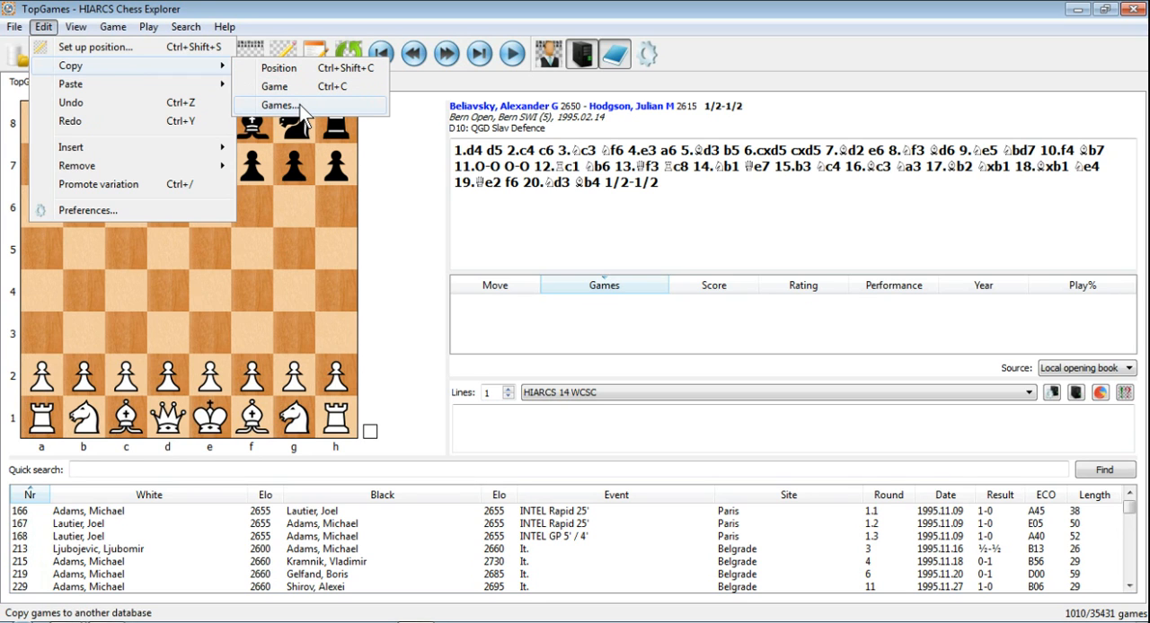
left_click(278, 104)
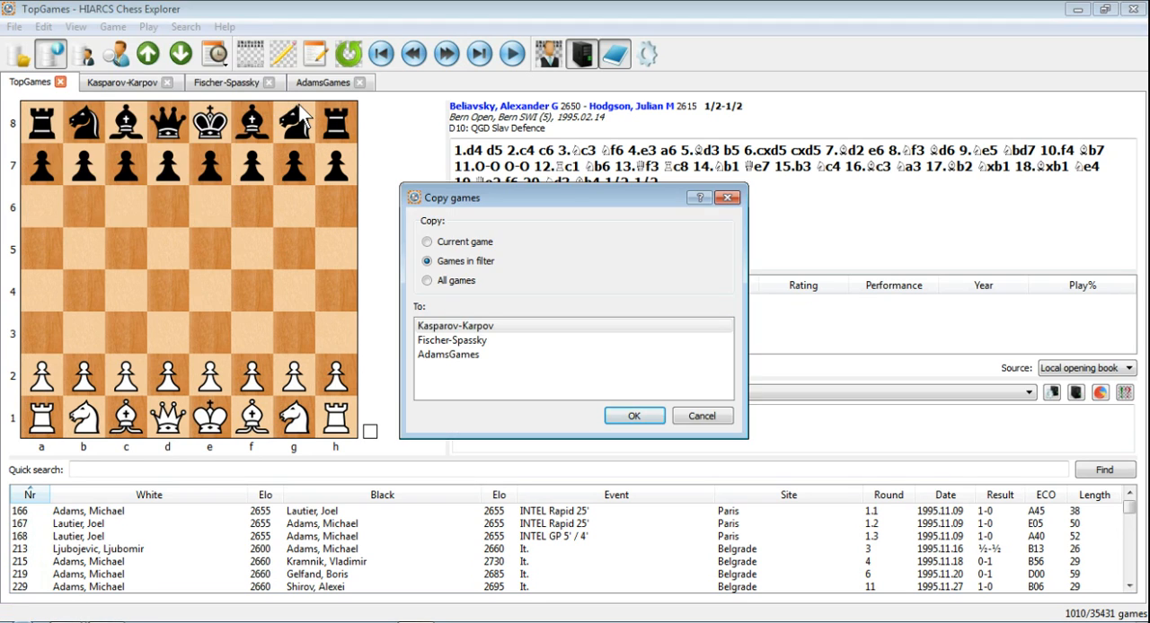
mouse_move(575, 204)
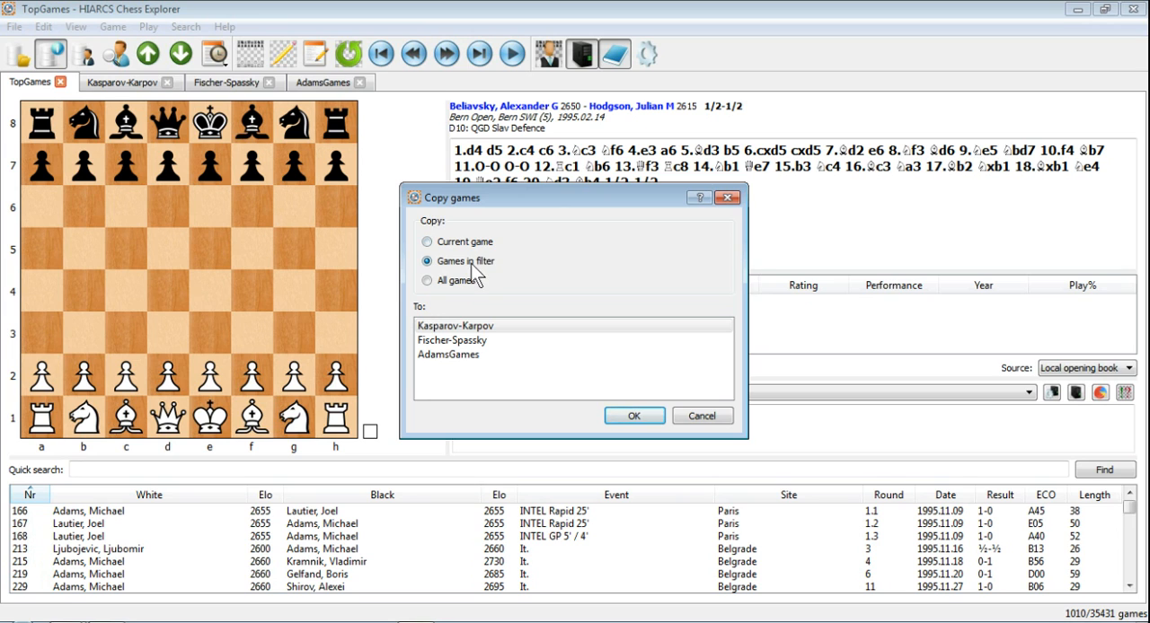
mouse_move(453, 285)
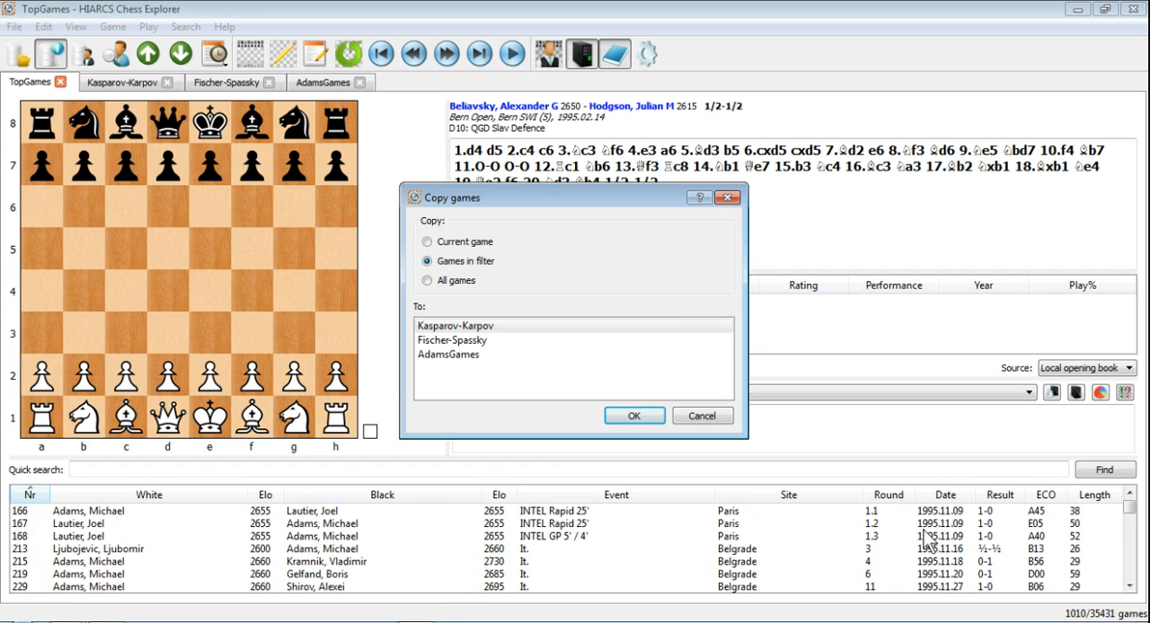
mouse_move(763, 449)
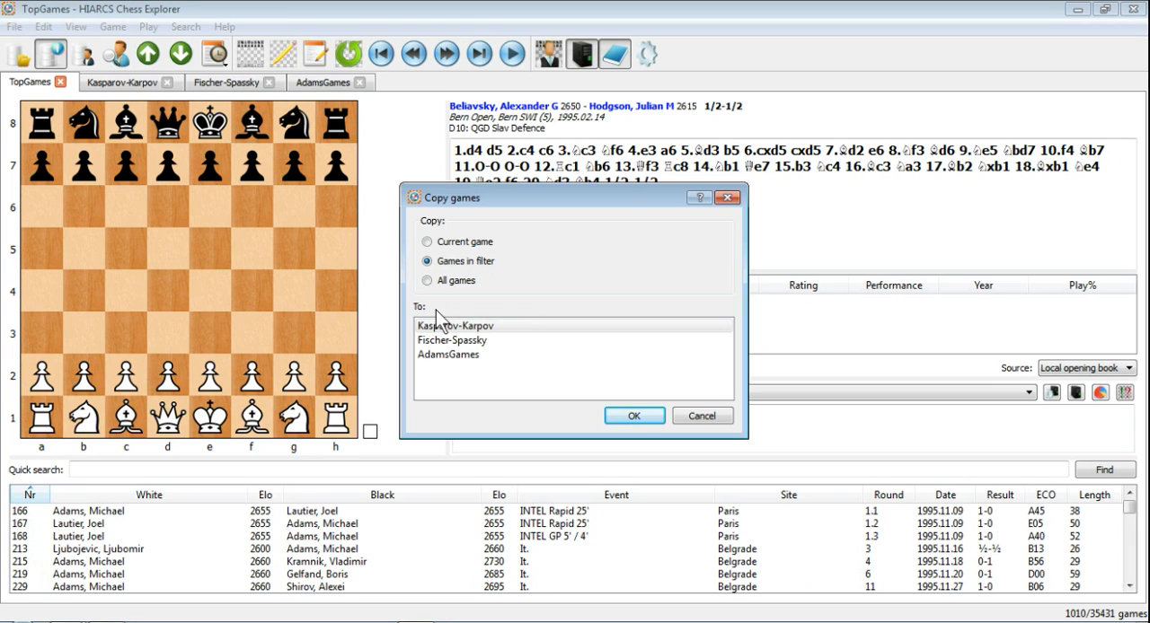
Copy the games in filter to the AdamsGames database and confirm
left_click(455, 325)
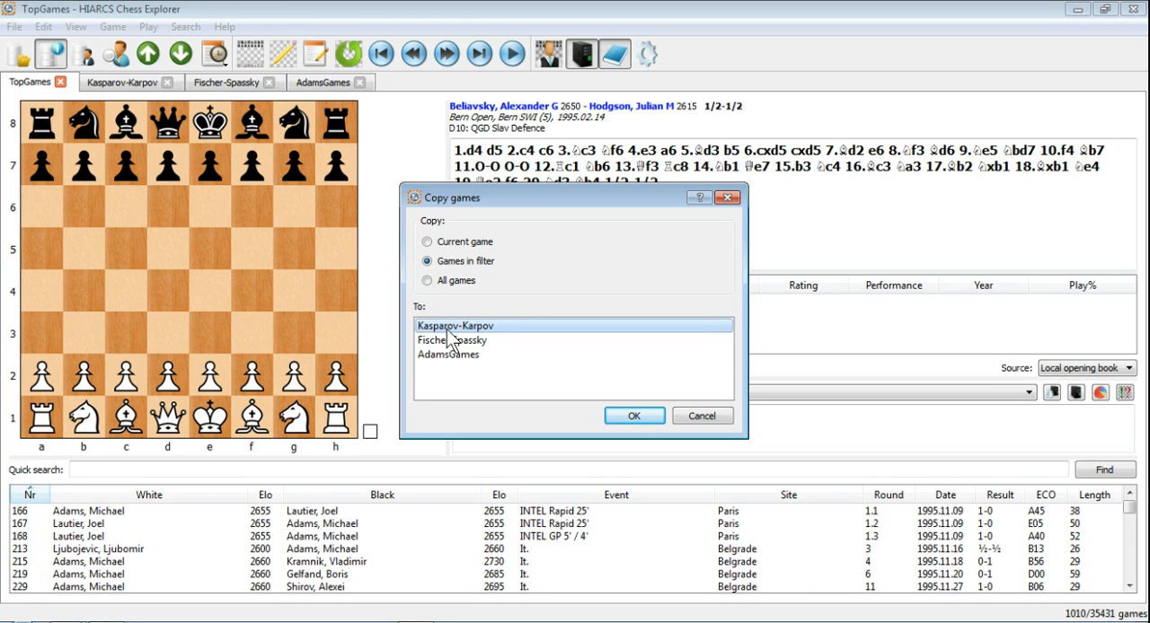
left_click(450, 354)
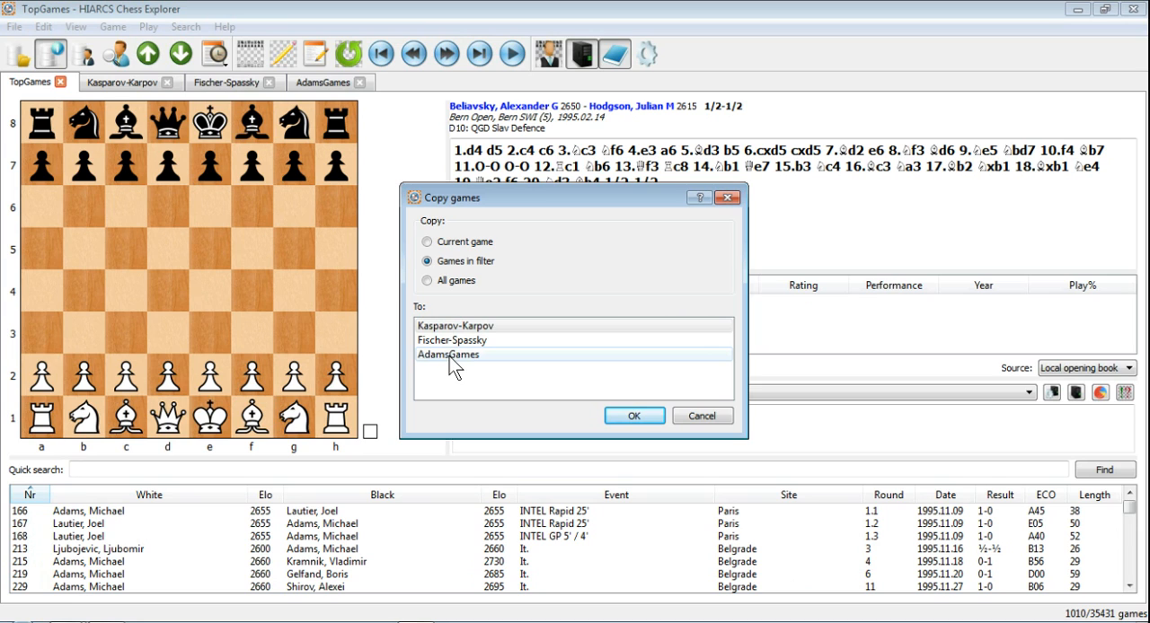
left_click(447, 354)
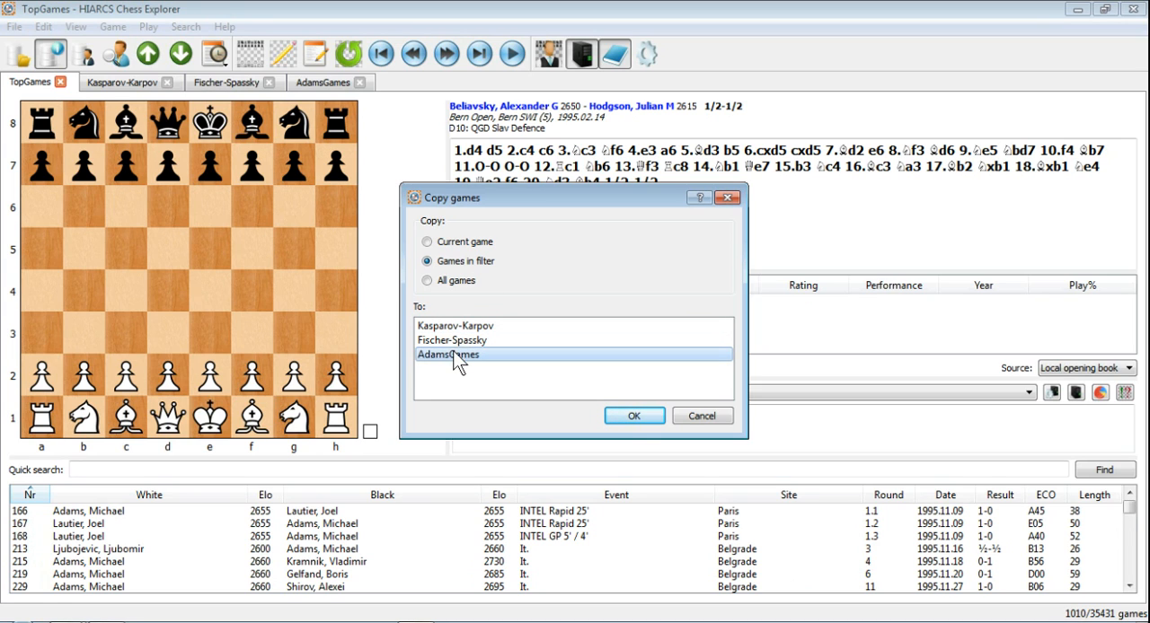
left_click(632, 415)
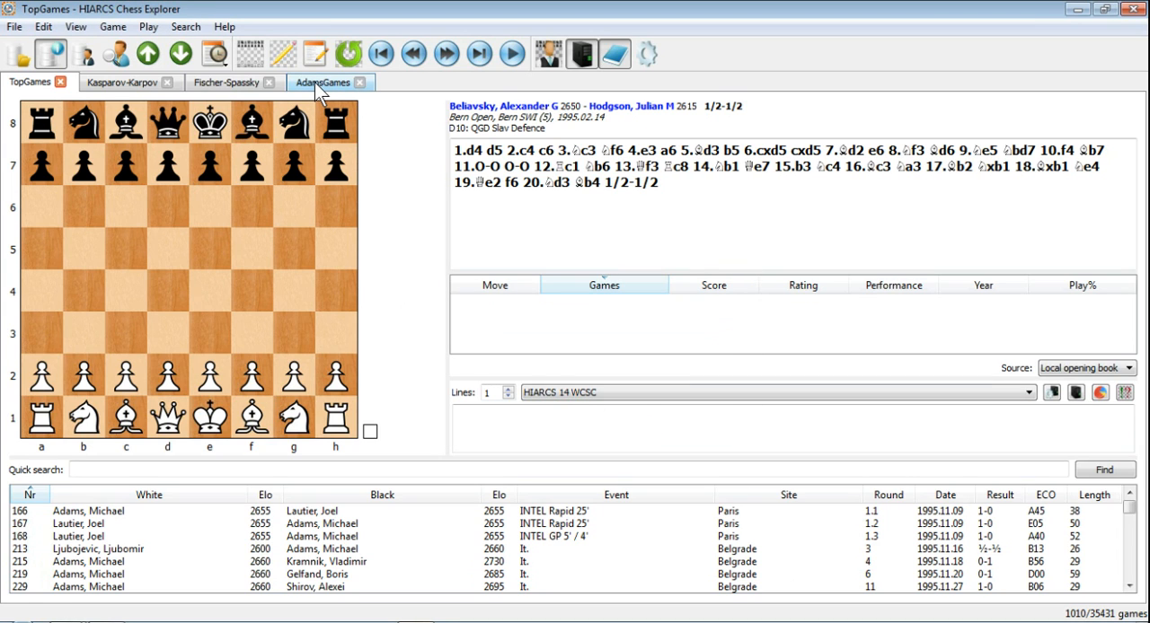
Switch to AdamsGames with its 1010 games and load games 5 and 4 onto the board
left_click(323, 82)
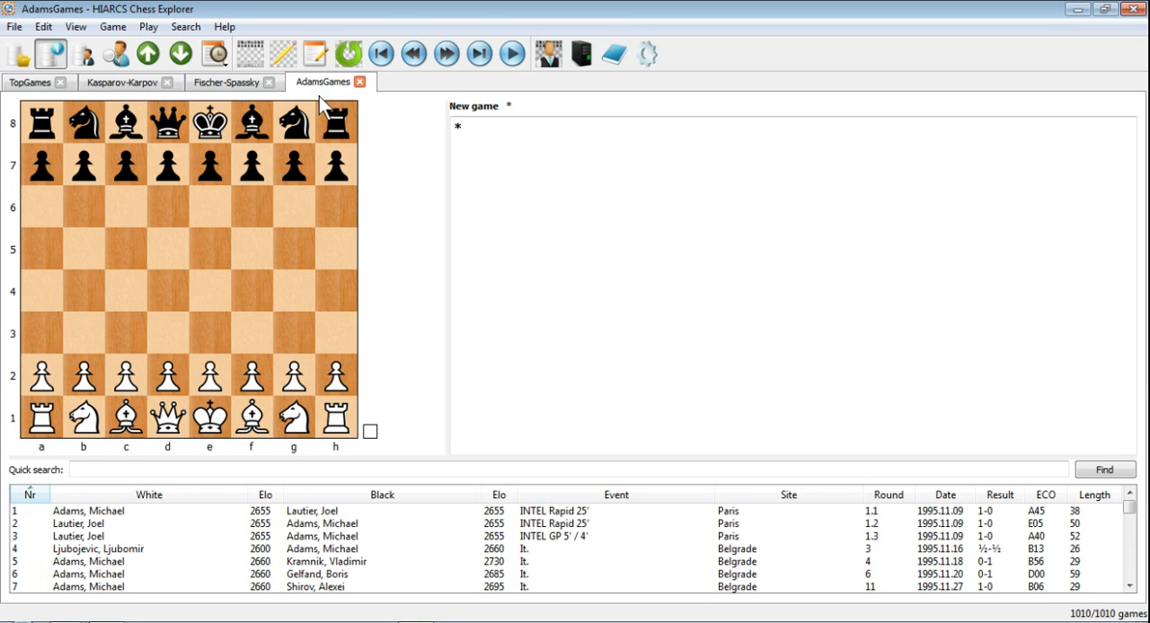
mouse_move(493, 546)
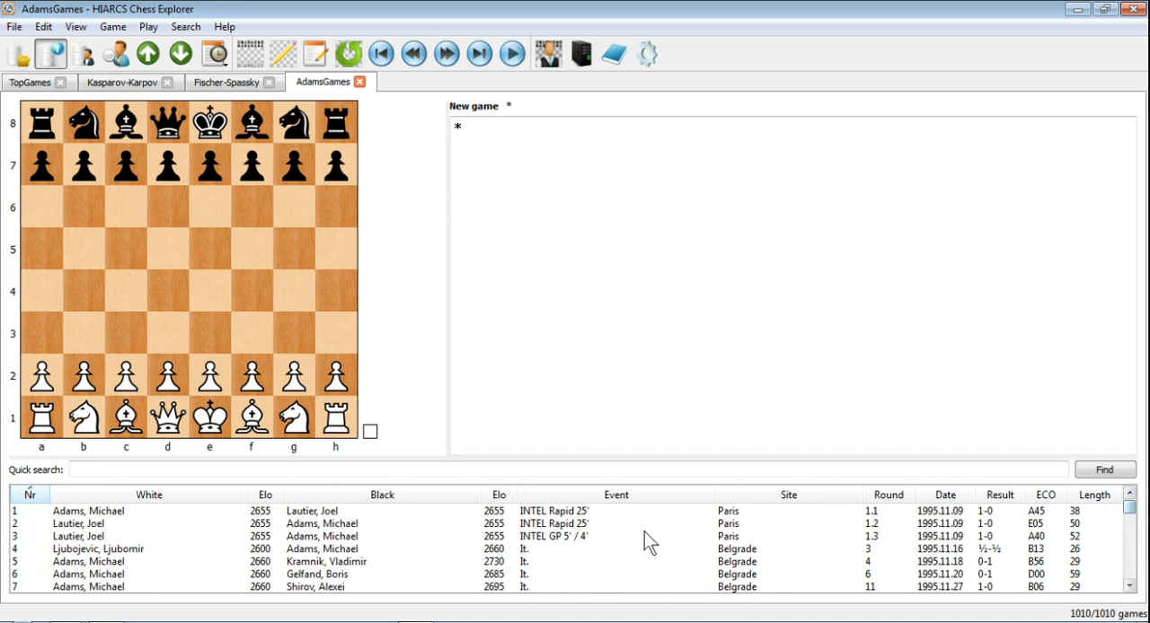
left_click(324, 560)
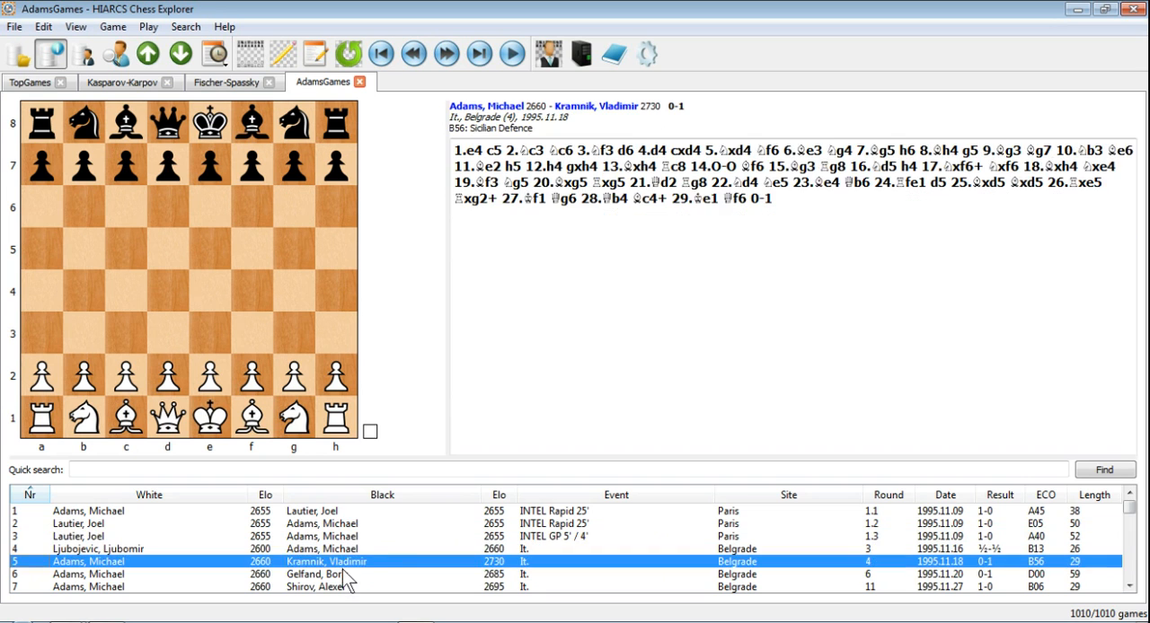
left_click(99, 549)
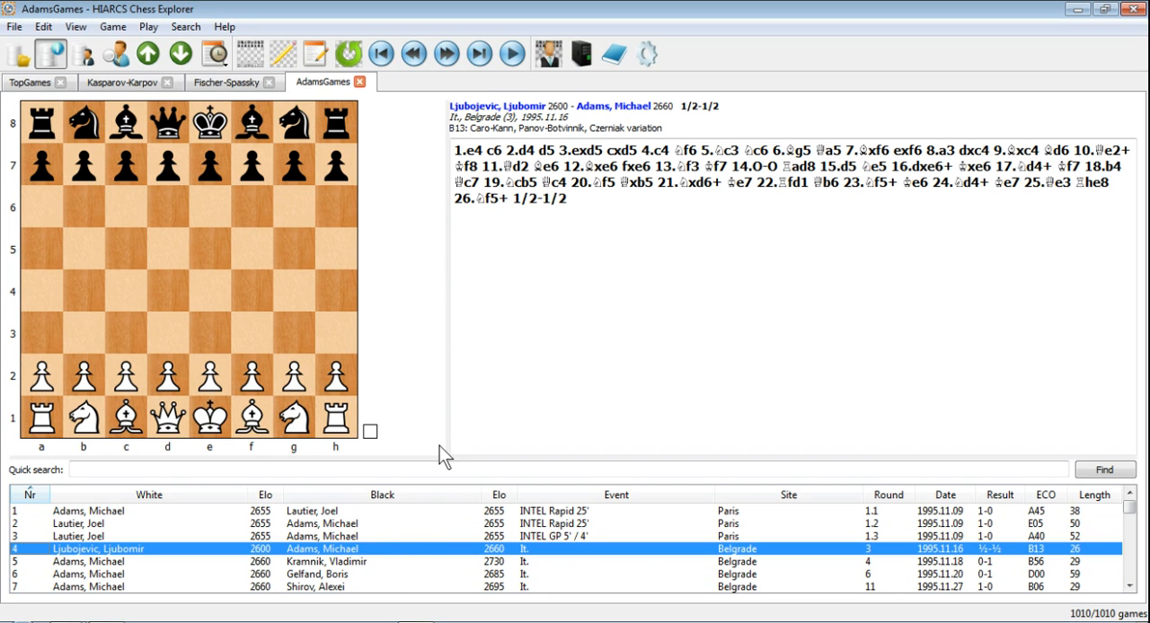